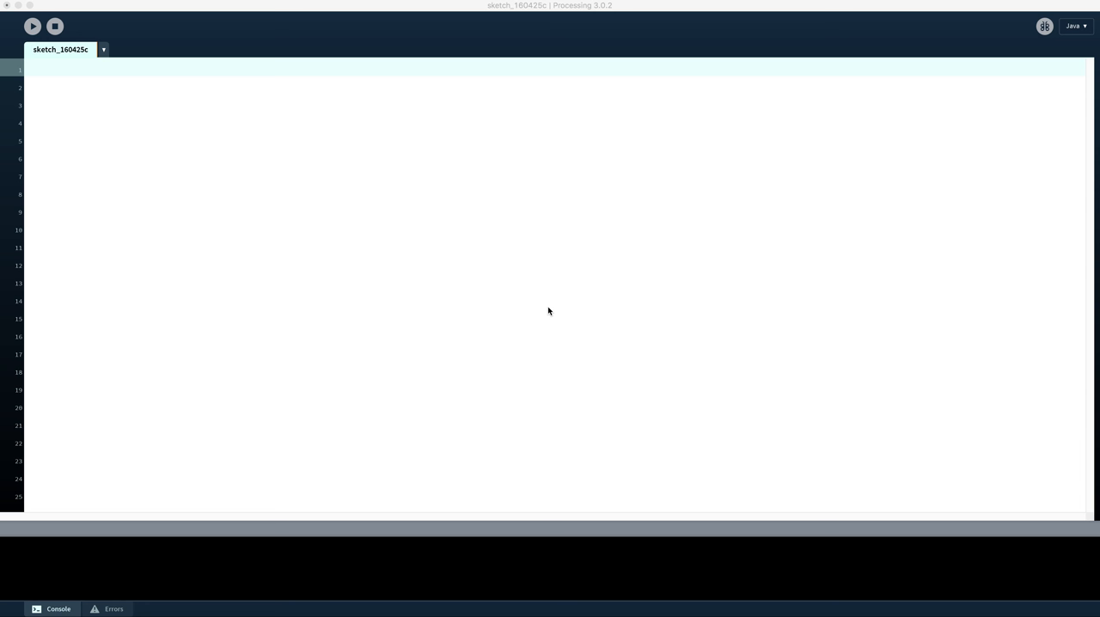
mouse_move(614, 252)
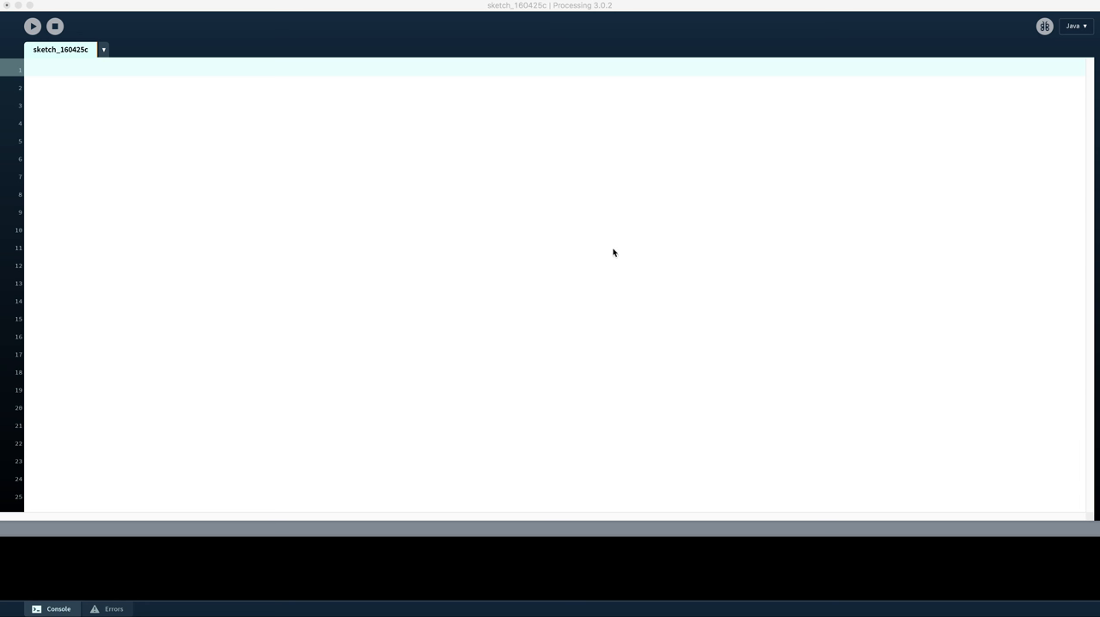
mouse_move(493, 23)
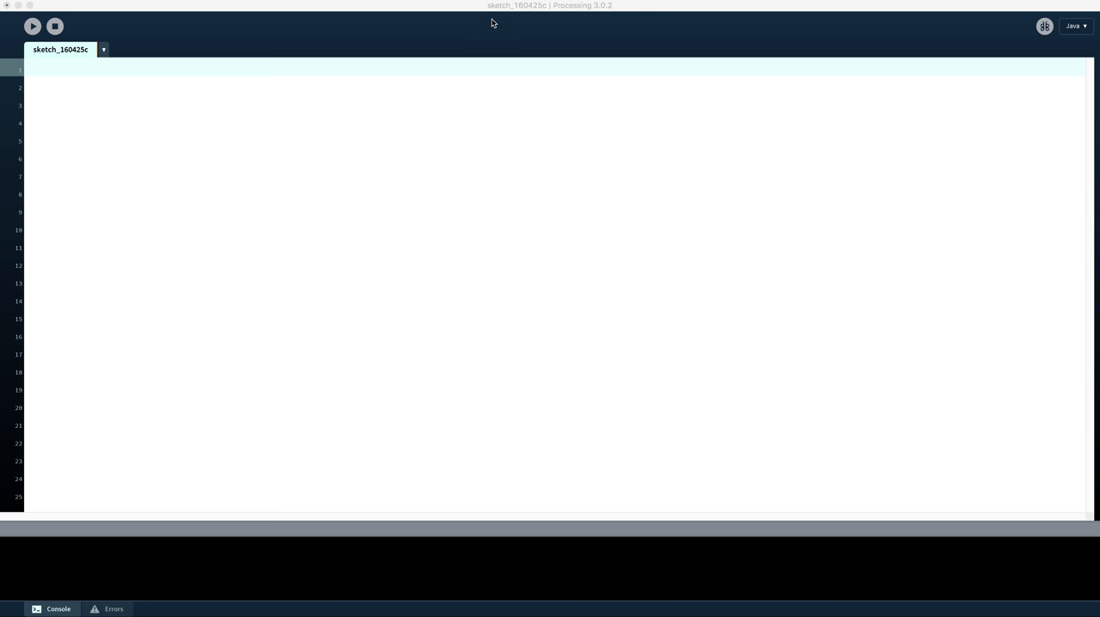
mouse_move(488, 17)
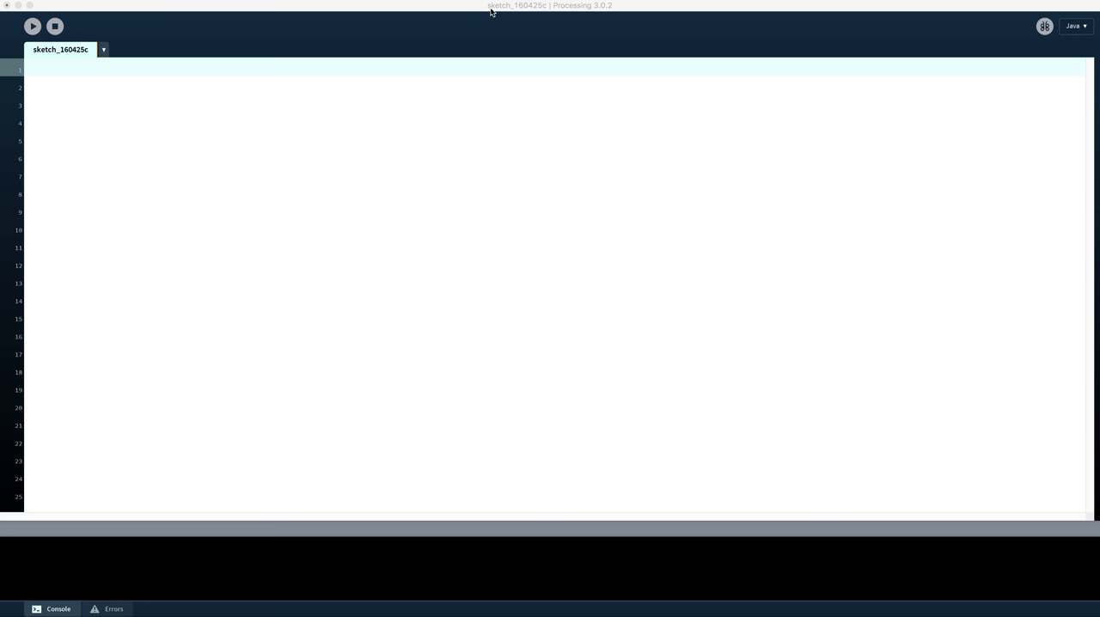
mouse_move(491, 12)
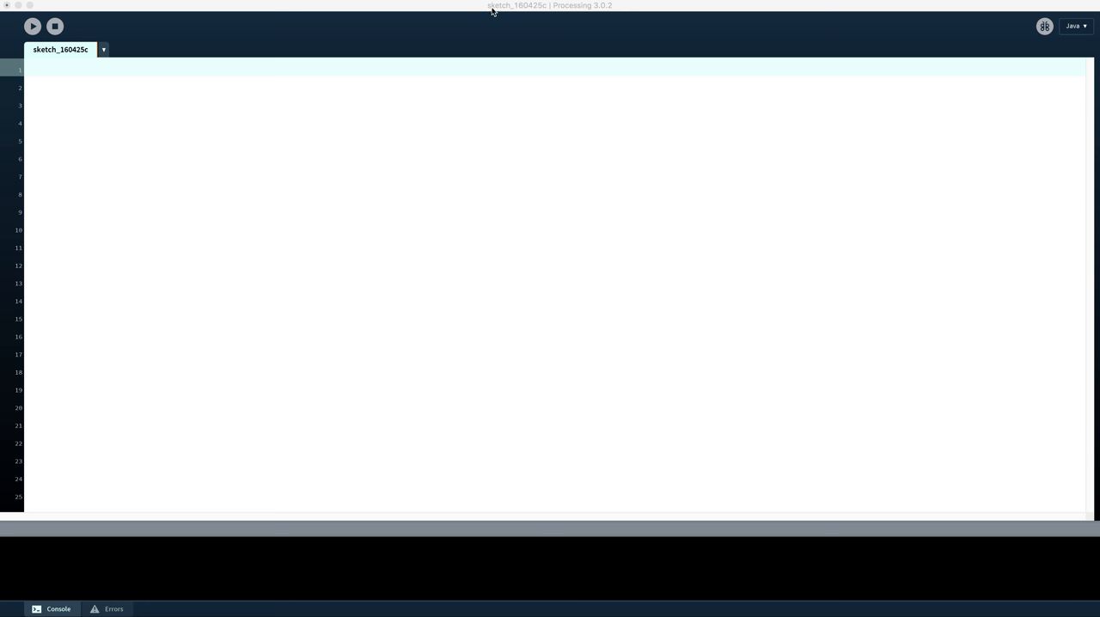
mouse_move(517, 17)
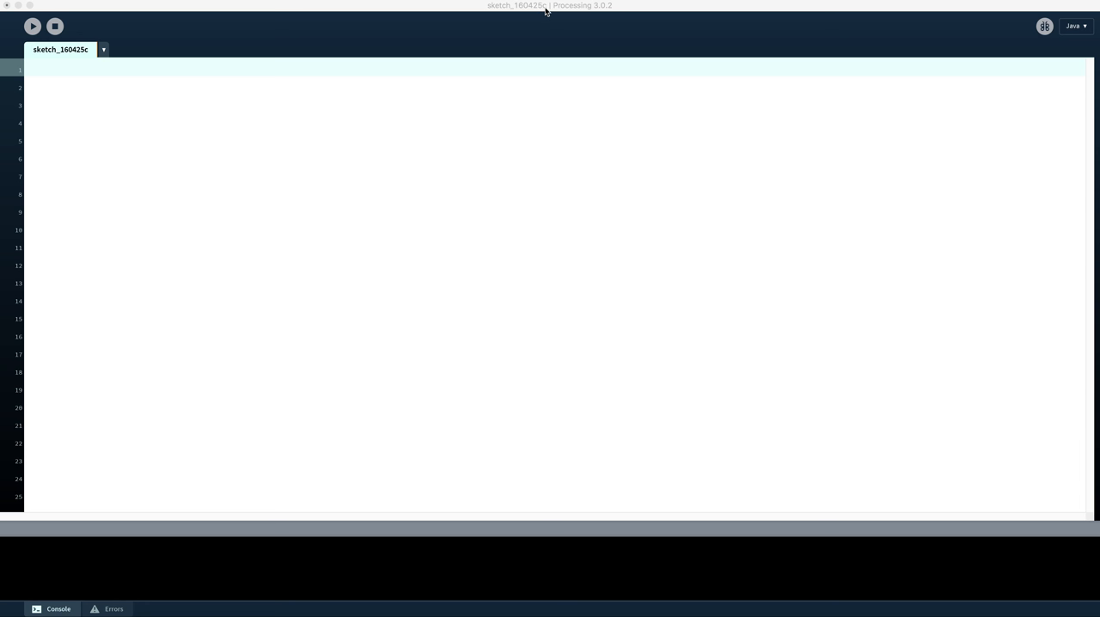
mouse_move(548, 12)
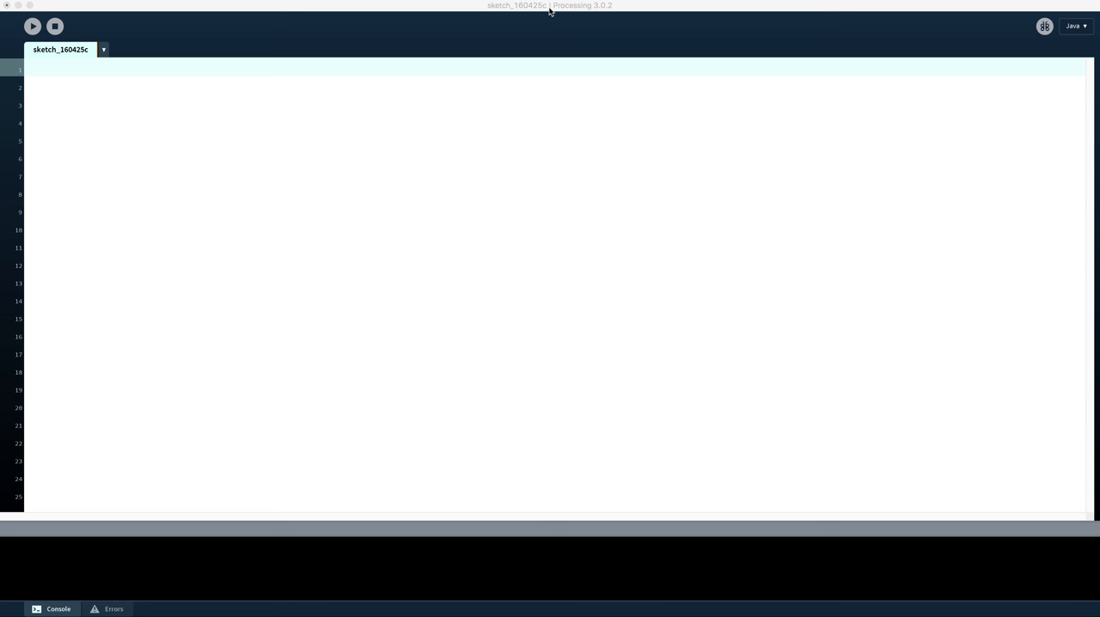
mouse_move(595, 11)
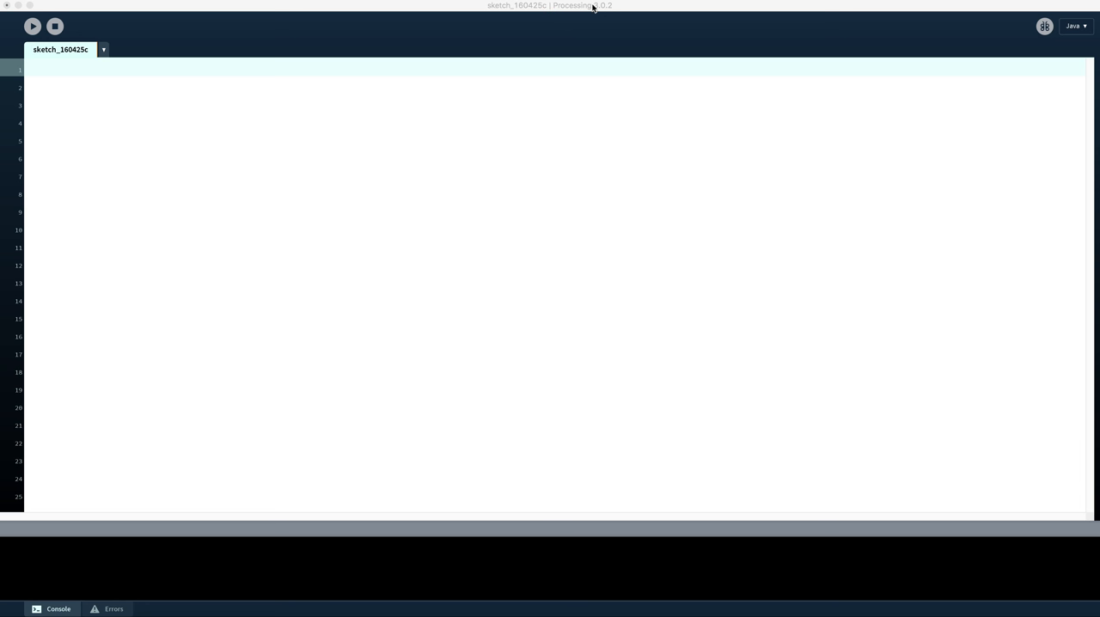
mouse_move(606, 14)
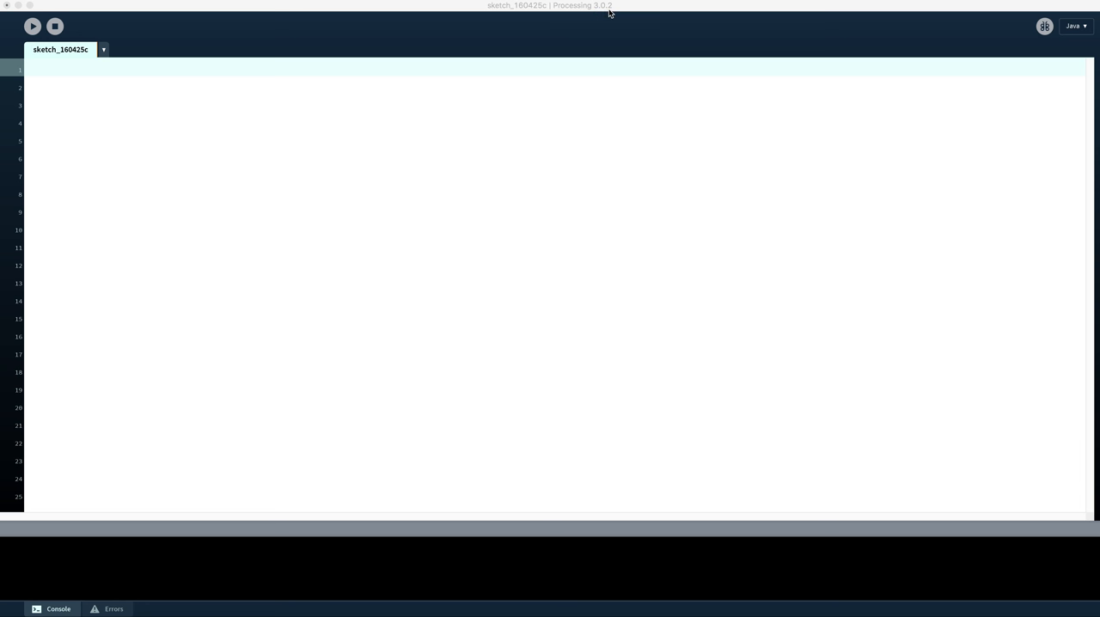
mouse_move(272, 12)
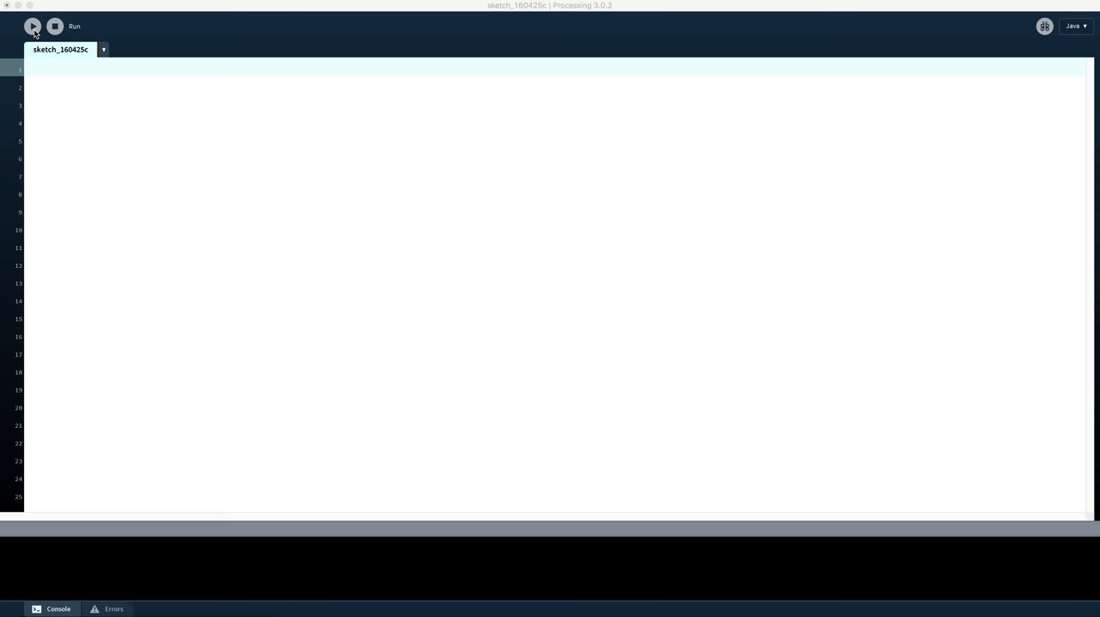
Explore the toolbar and the programming-modes menu, then focus the editor
left_click(32, 27)
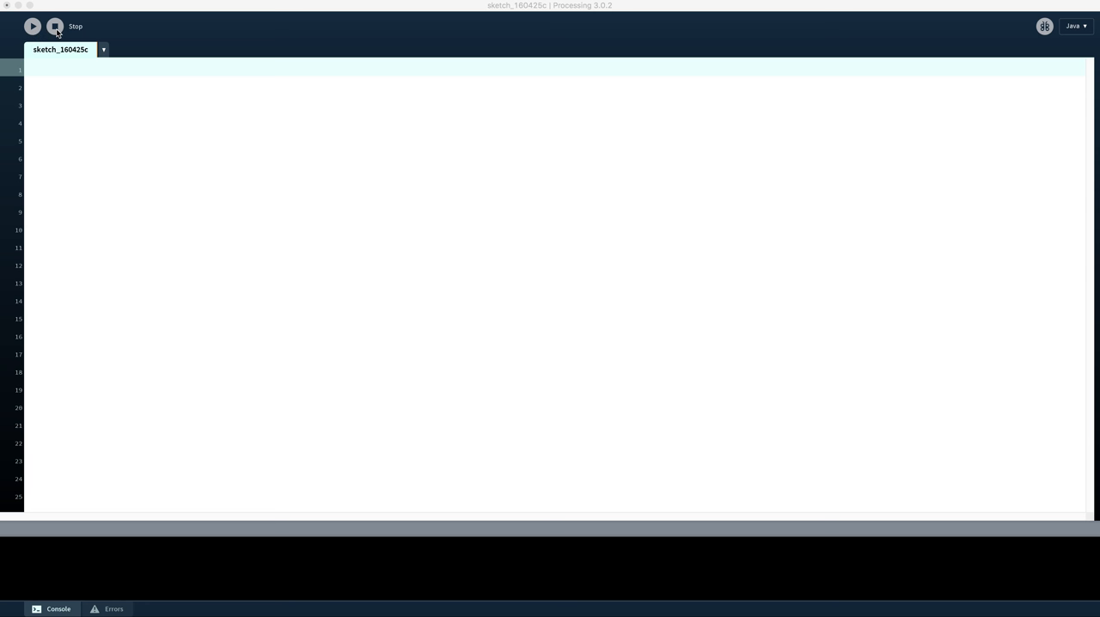
left_click(53, 24)
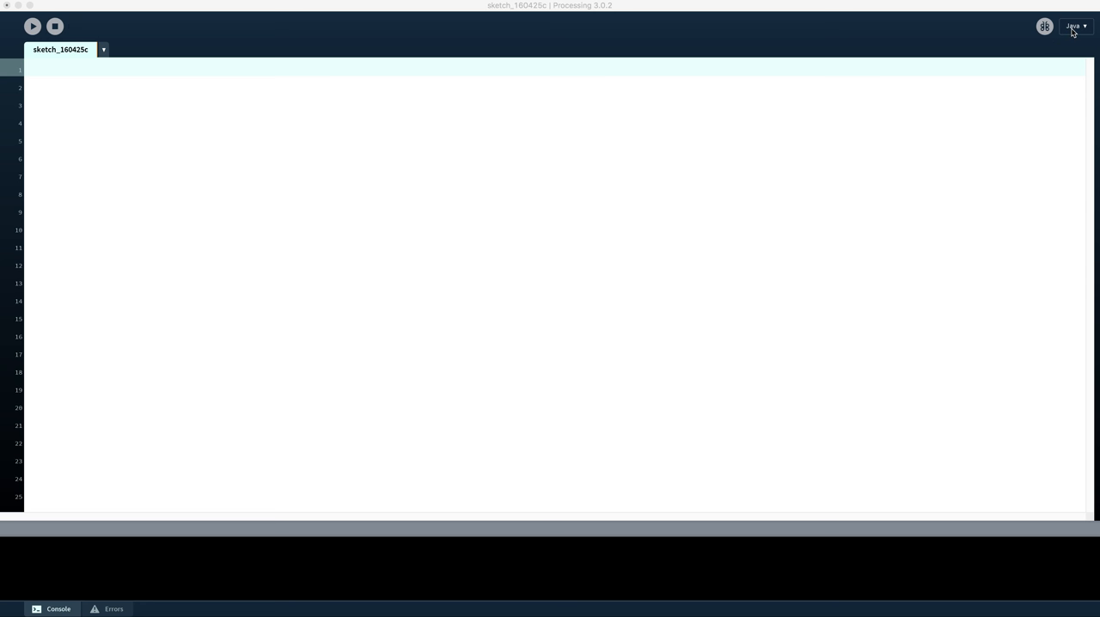
left_click(1077, 25)
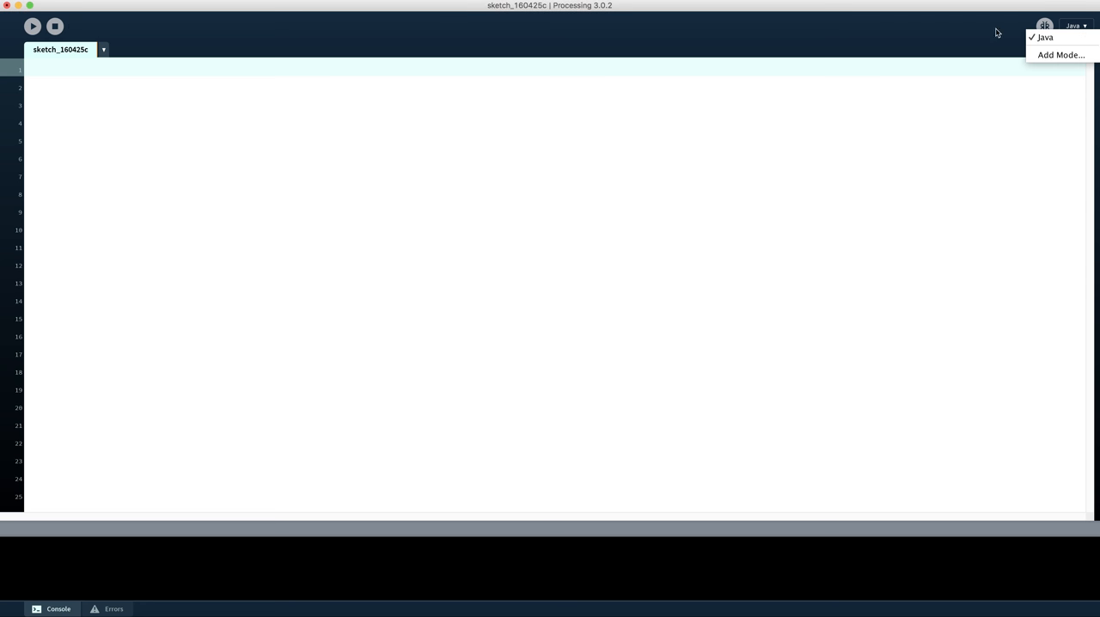
mouse_move(984, 51)
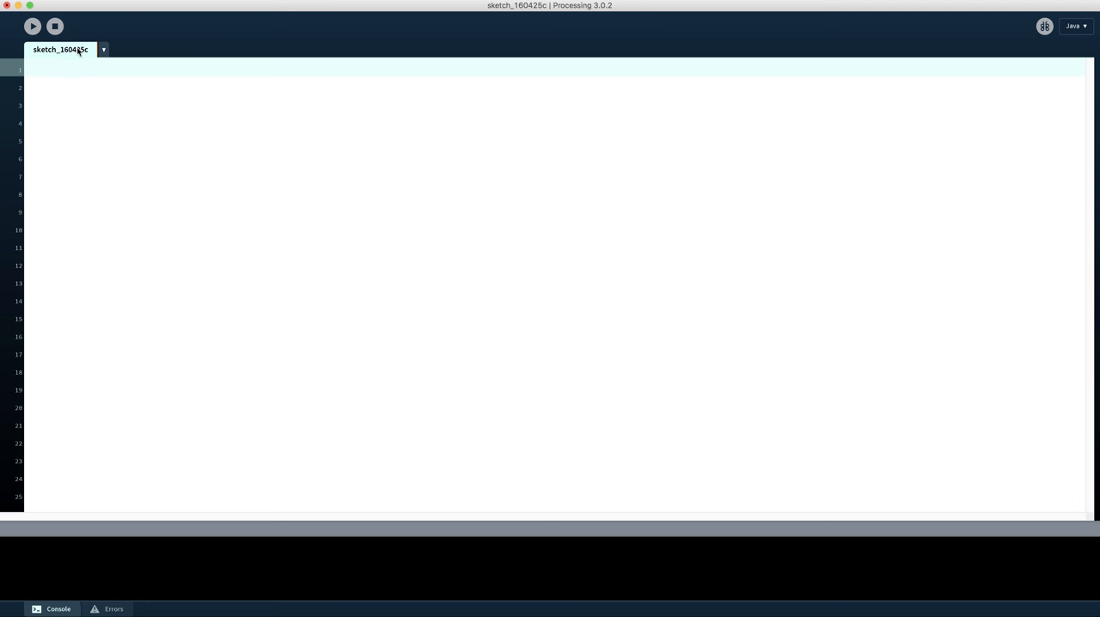
mouse_move(85, 53)
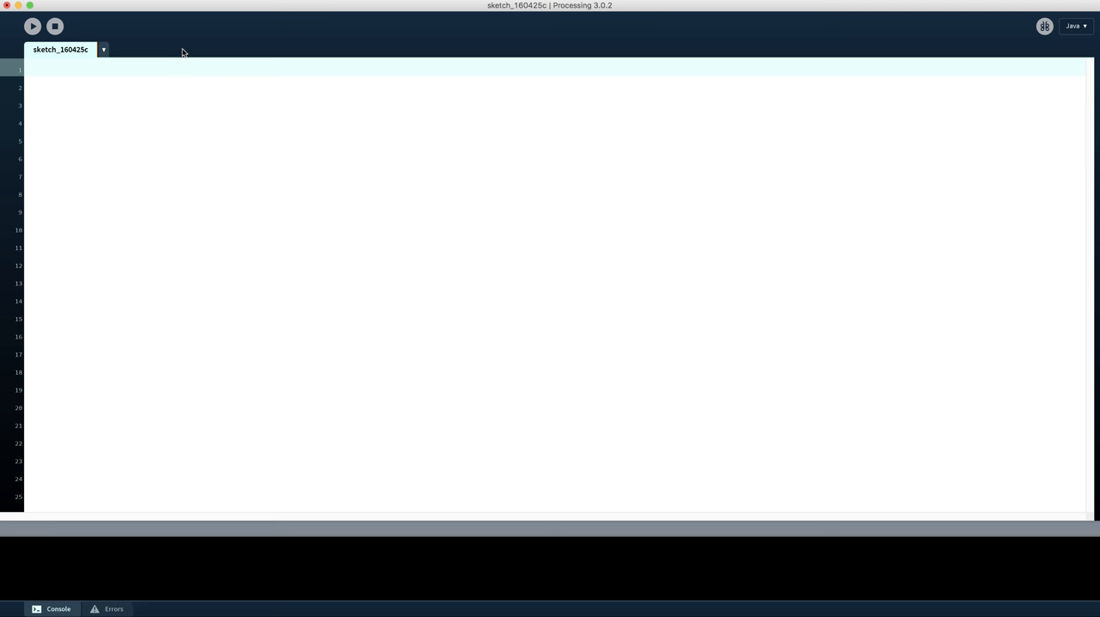
mouse_move(103, 54)
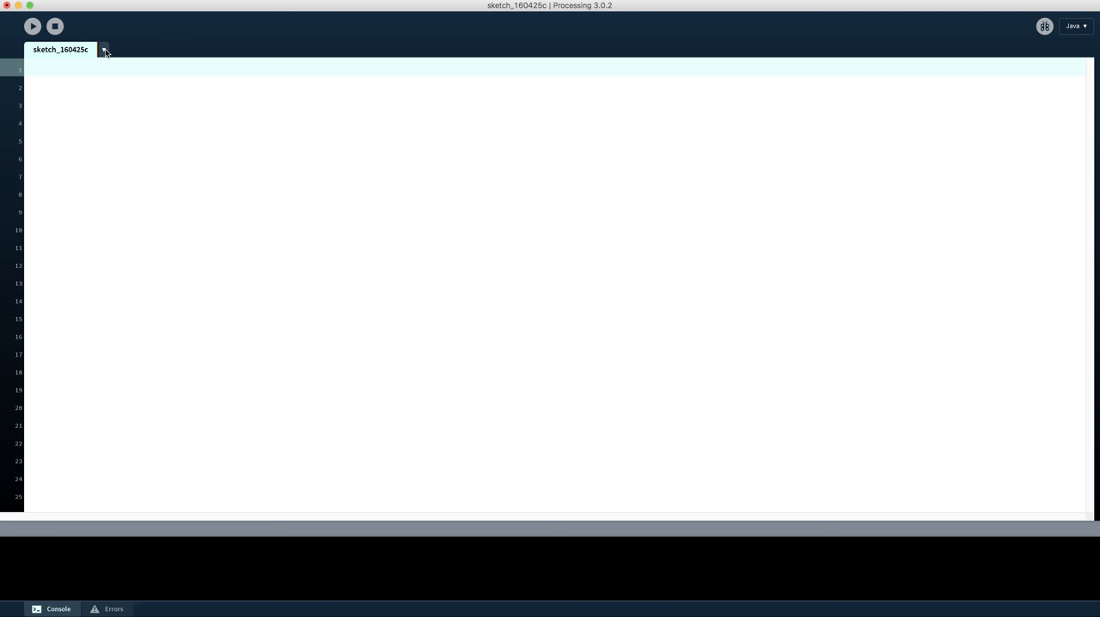
left_click(102, 49)
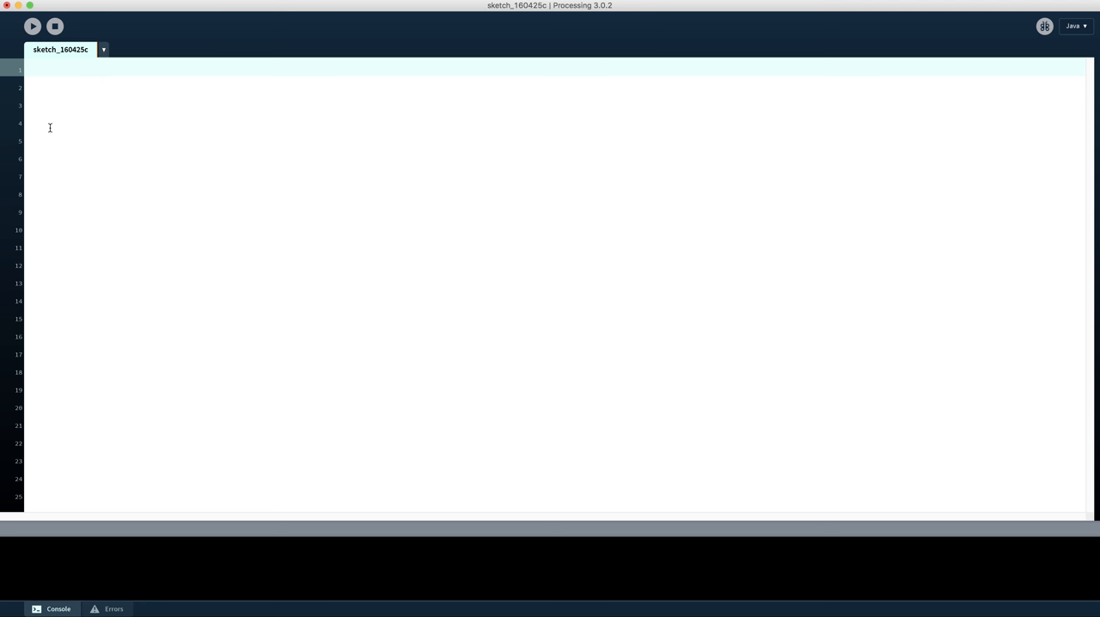
mouse_move(171, 211)
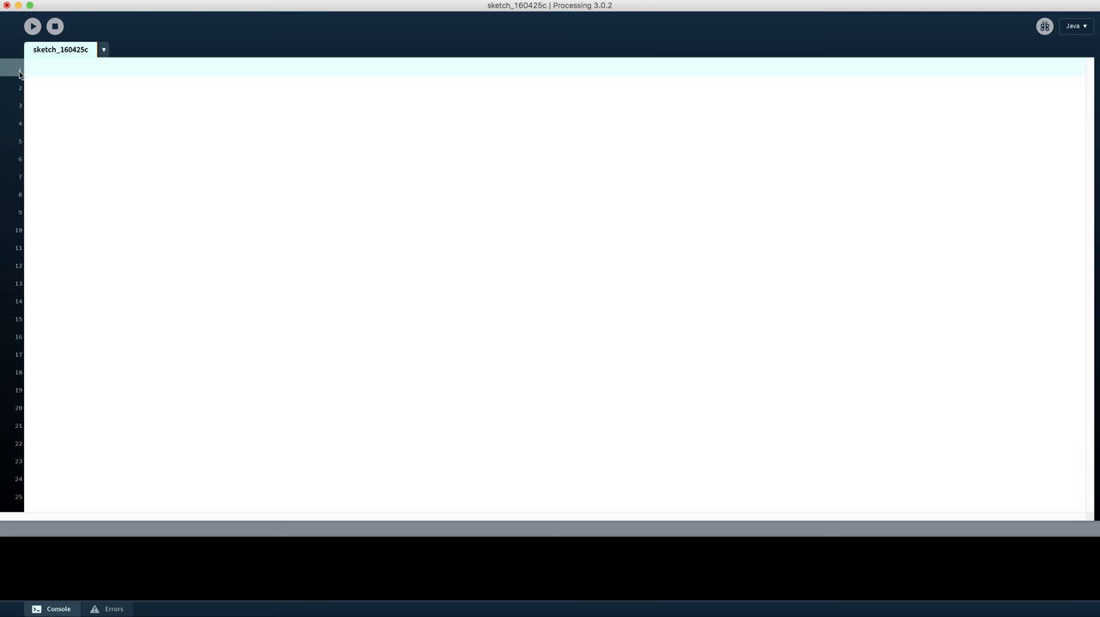
mouse_move(8, 325)
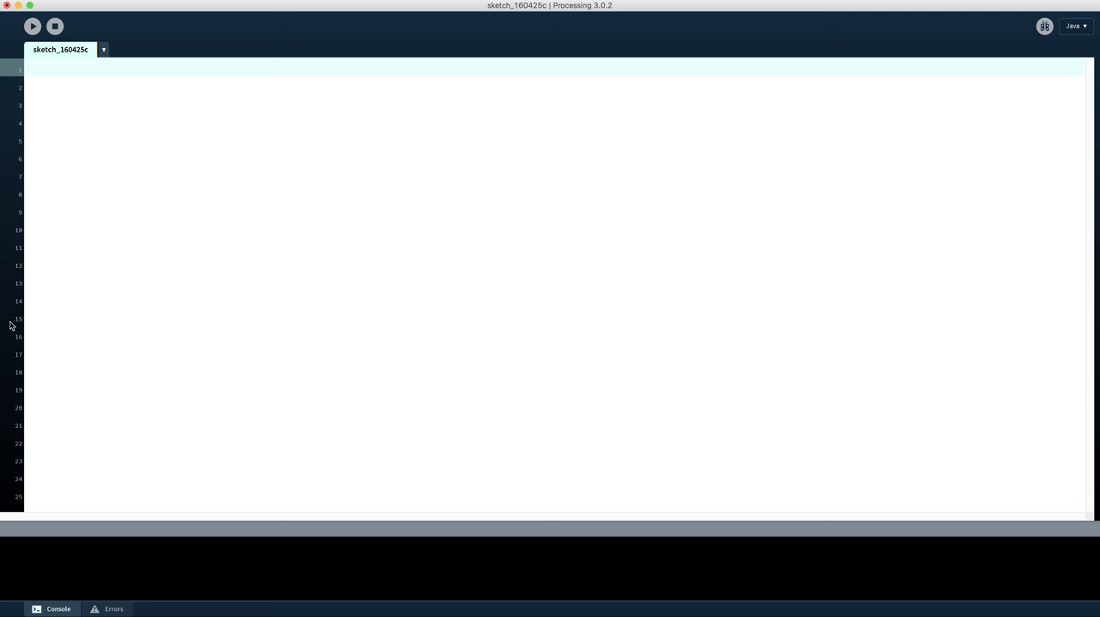
mouse_move(27, 317)
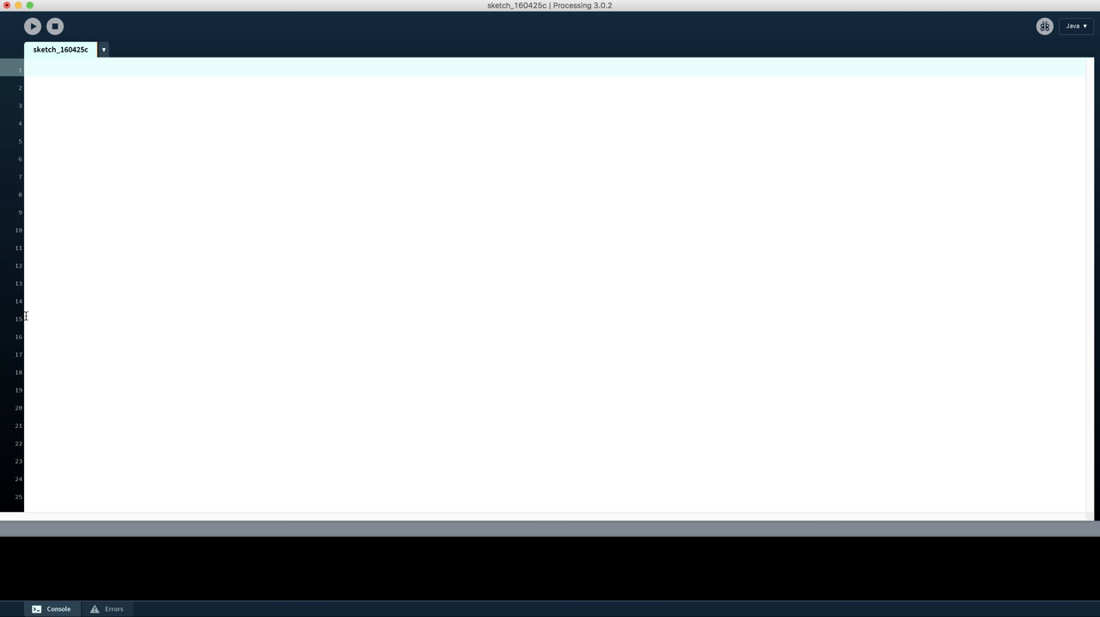
mouse_move(14, 164)
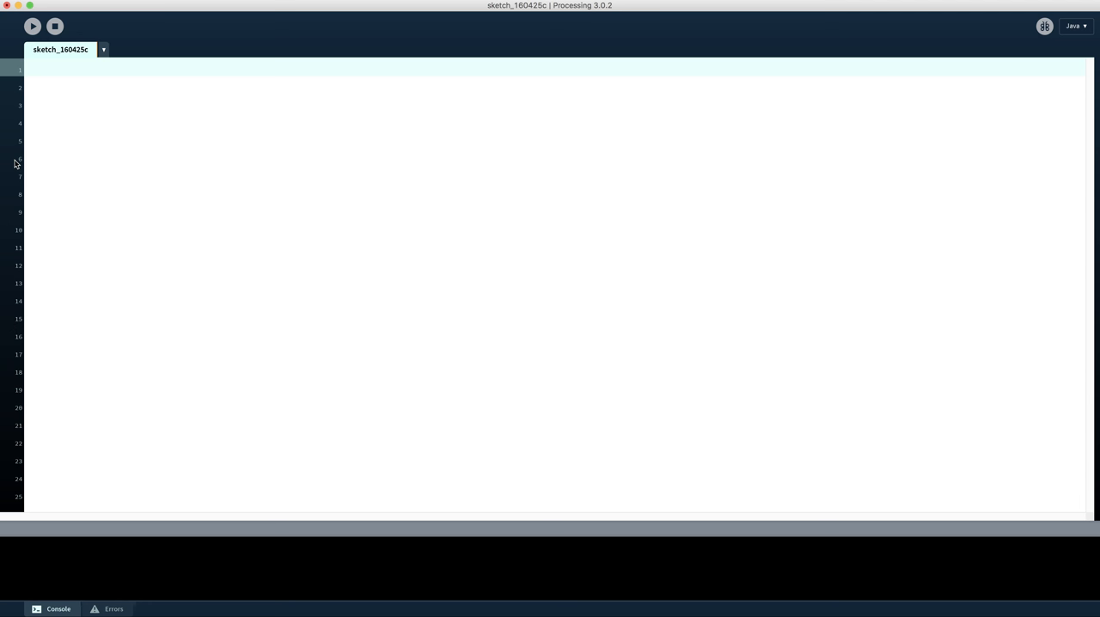
mouse_move(80, 244)
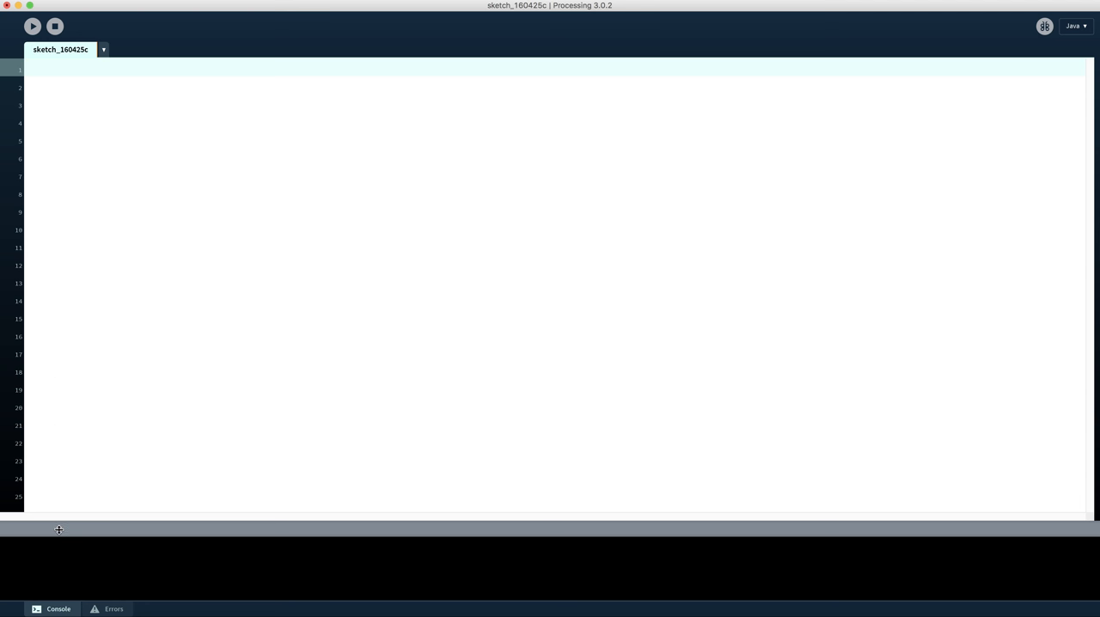
mouse_move(105, 534)
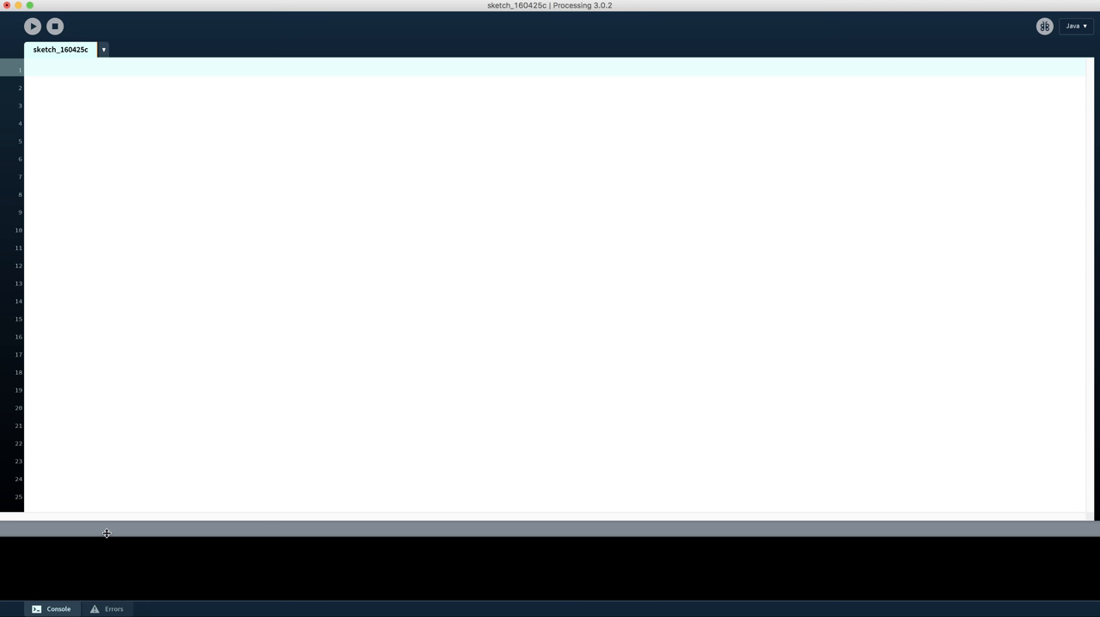
mouse_move(127, 265)
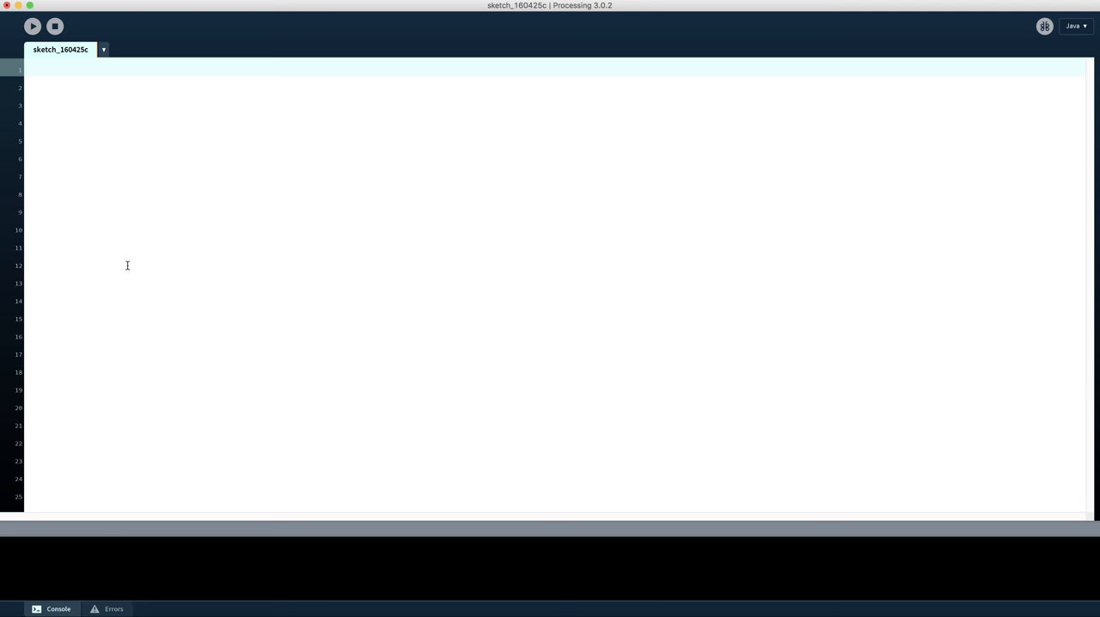
Enter the invalid line 'this is an error' on line 1 so the red error bar flags 'this'
type("this")
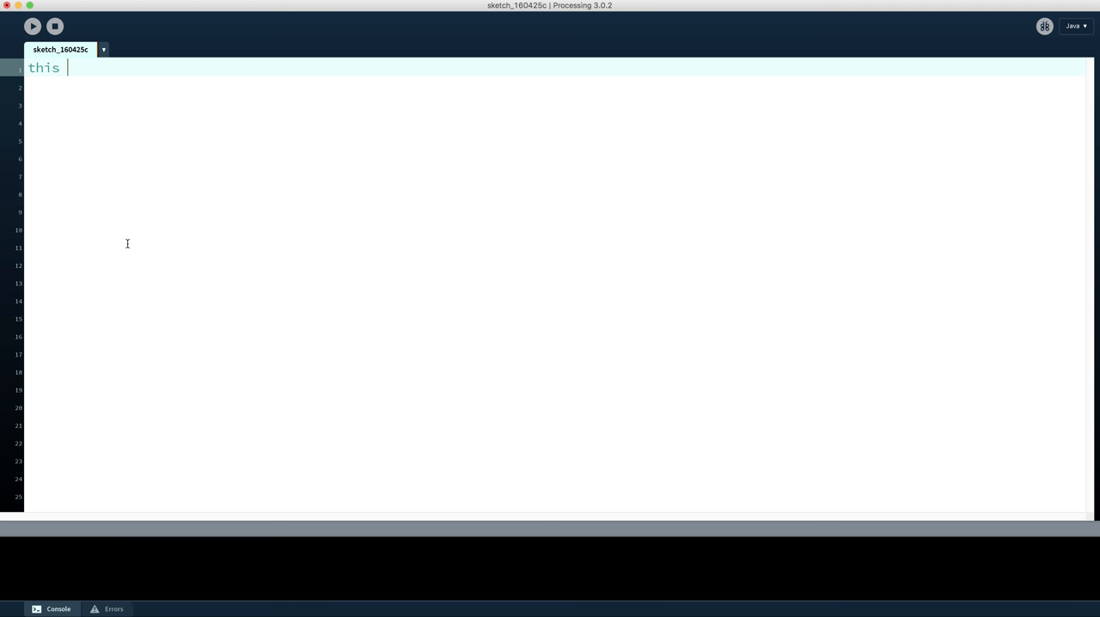
type("is an")
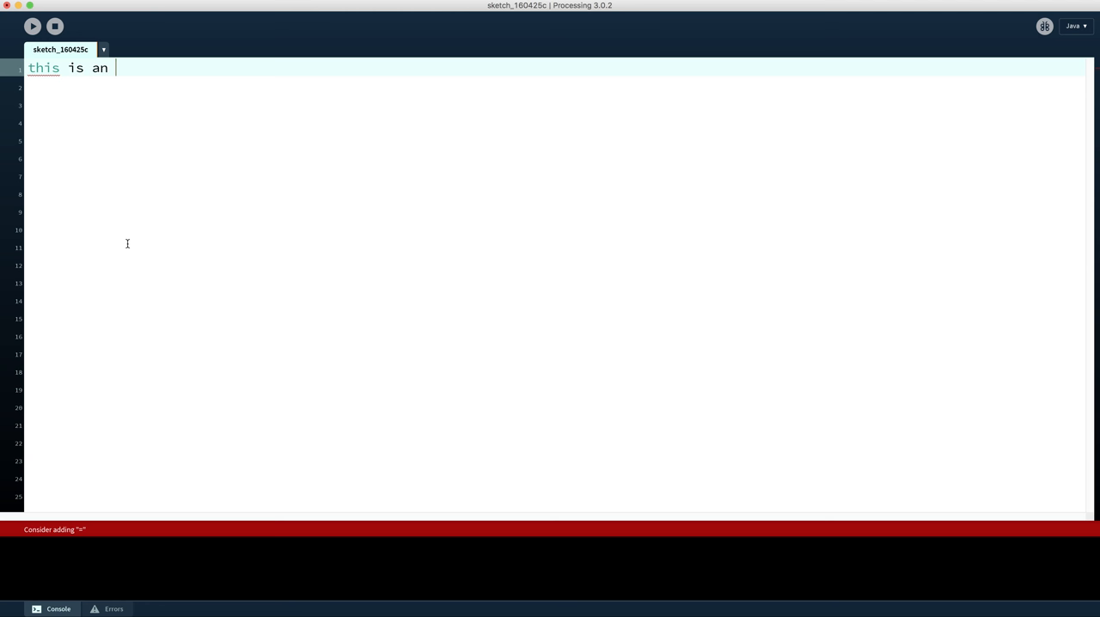
type("error")
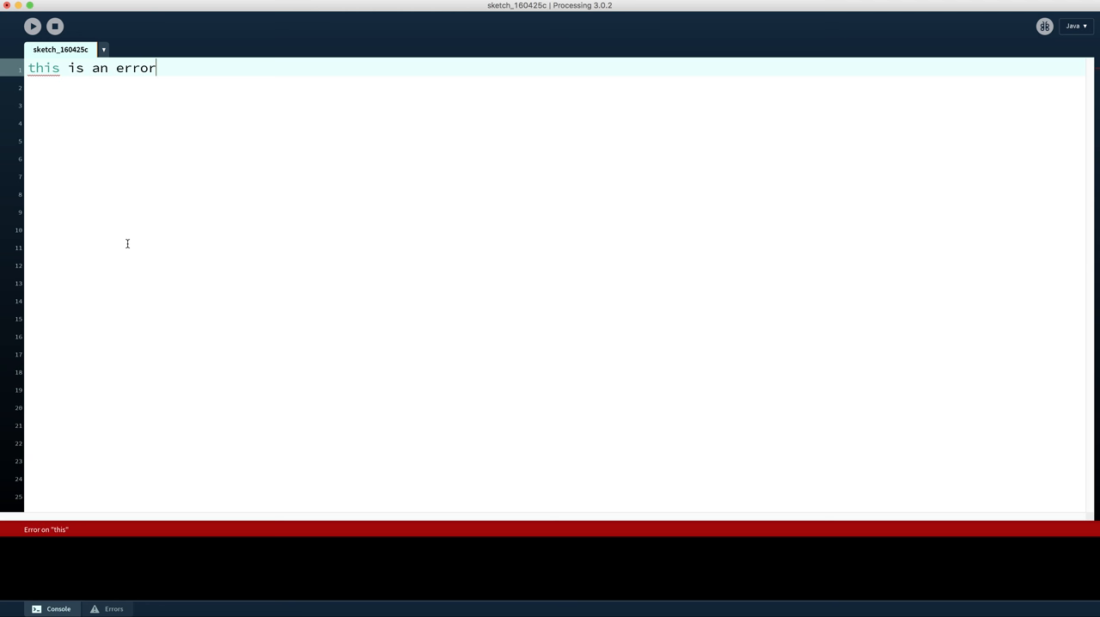
mouse_move(222, 215)
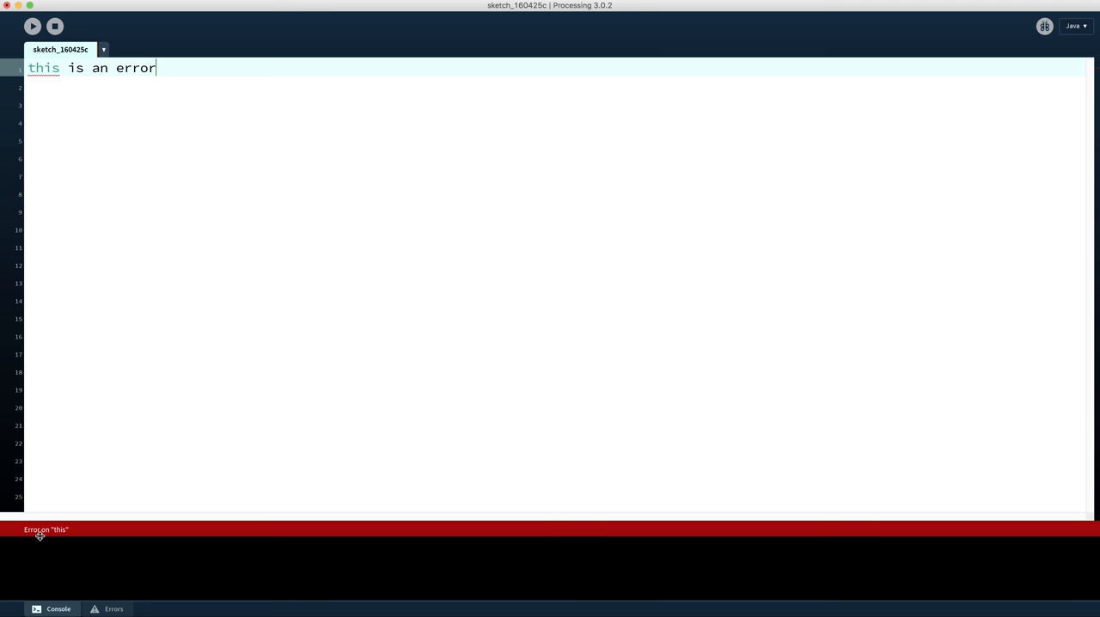
mouse_move(14, 530)
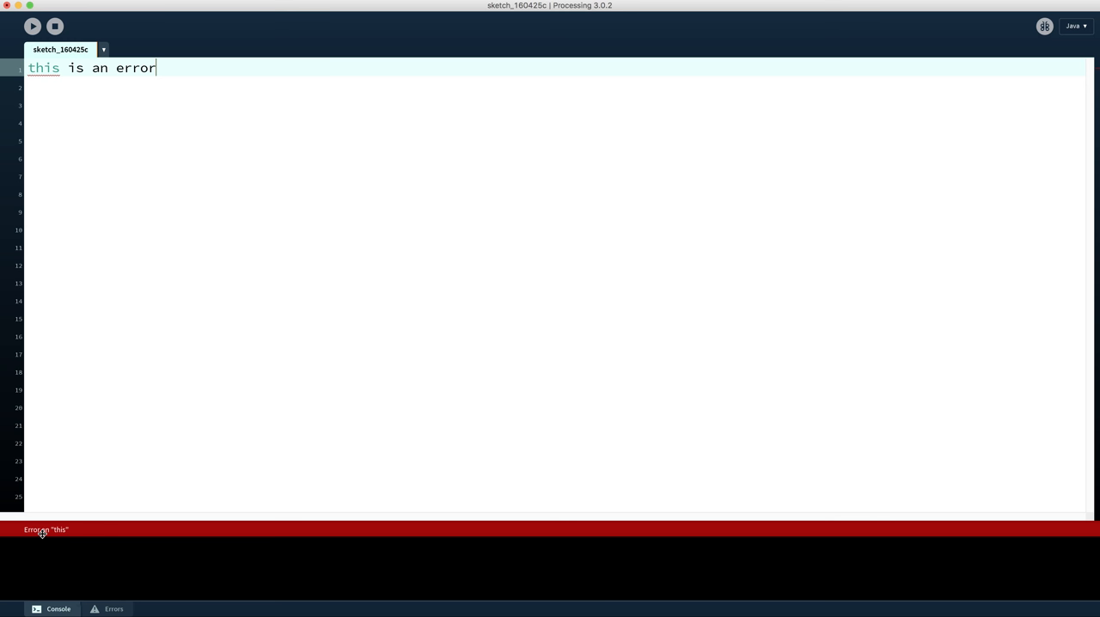
mouse_move(51, 532)
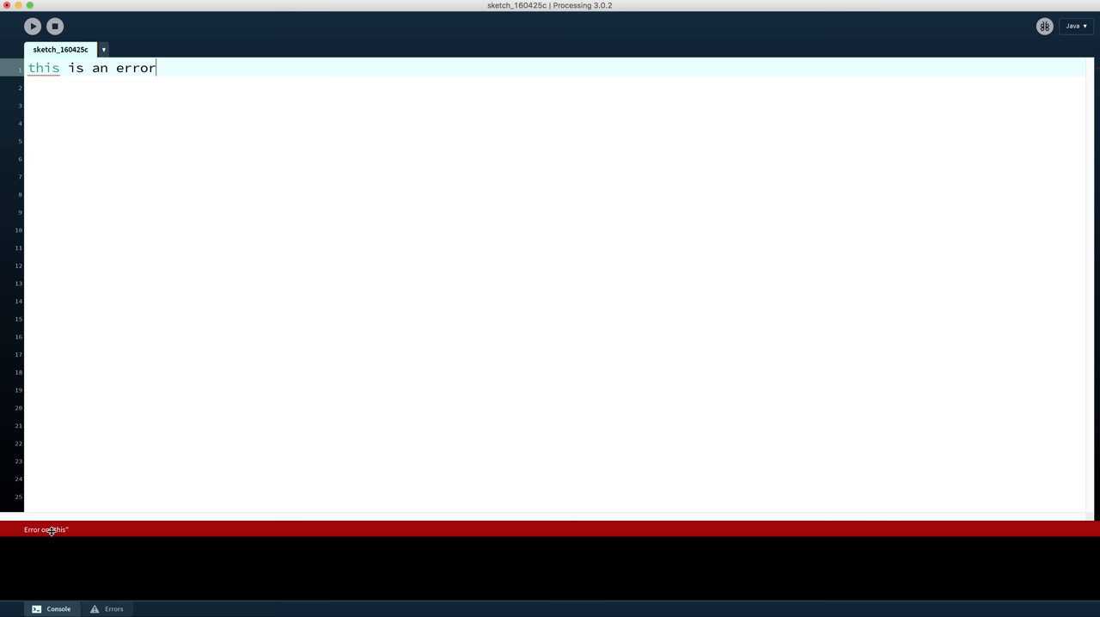
mouse_move(269, 247)
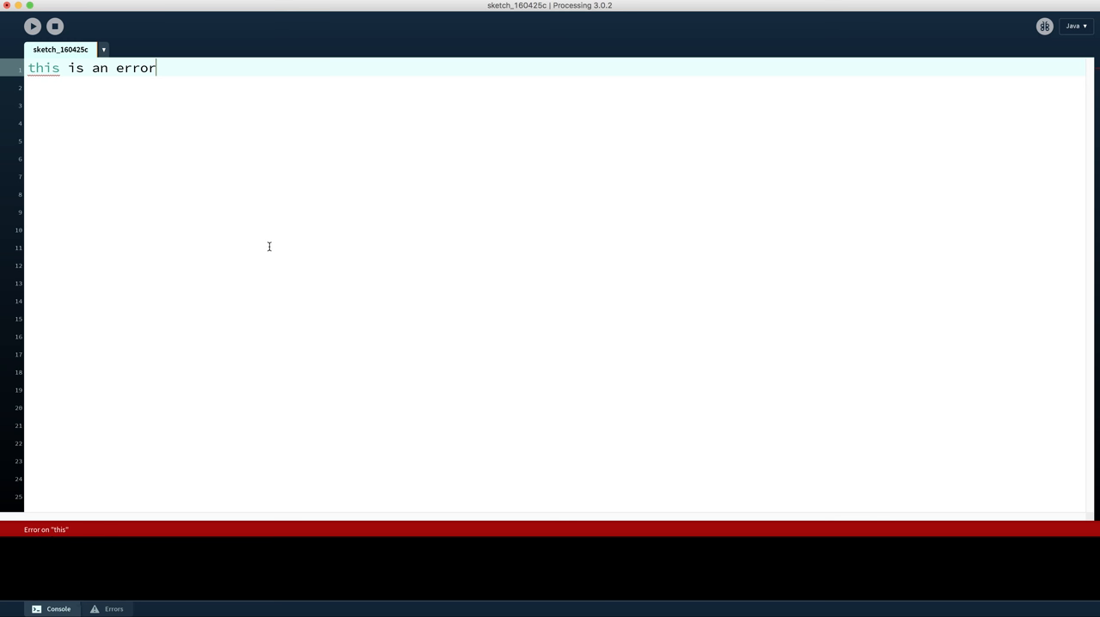
mouse_move(146, 308)
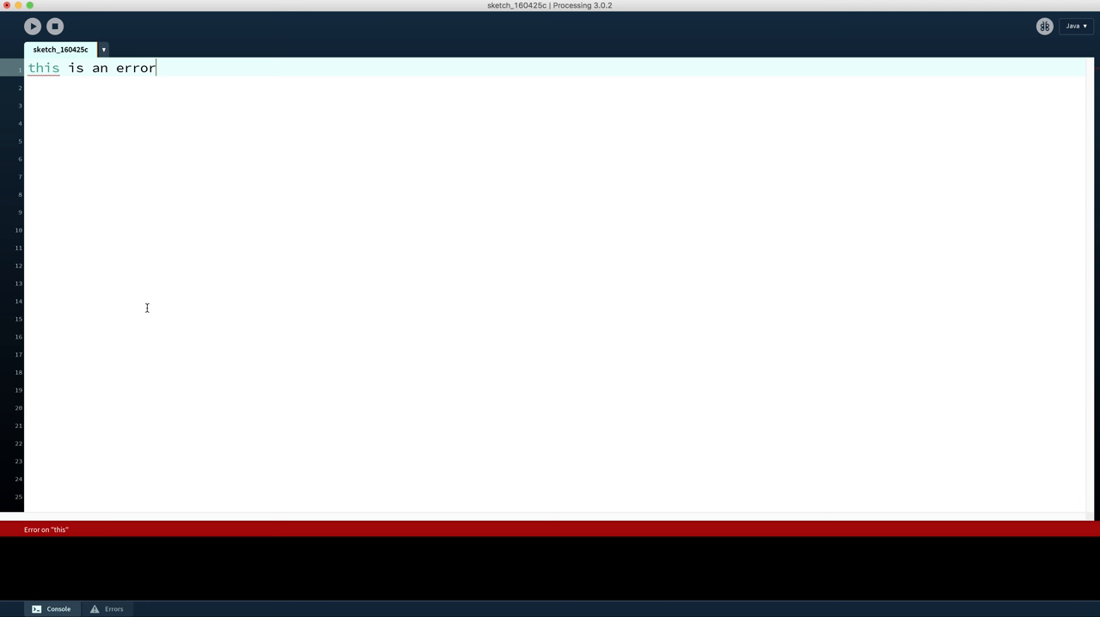
mouse_move(93, 585)
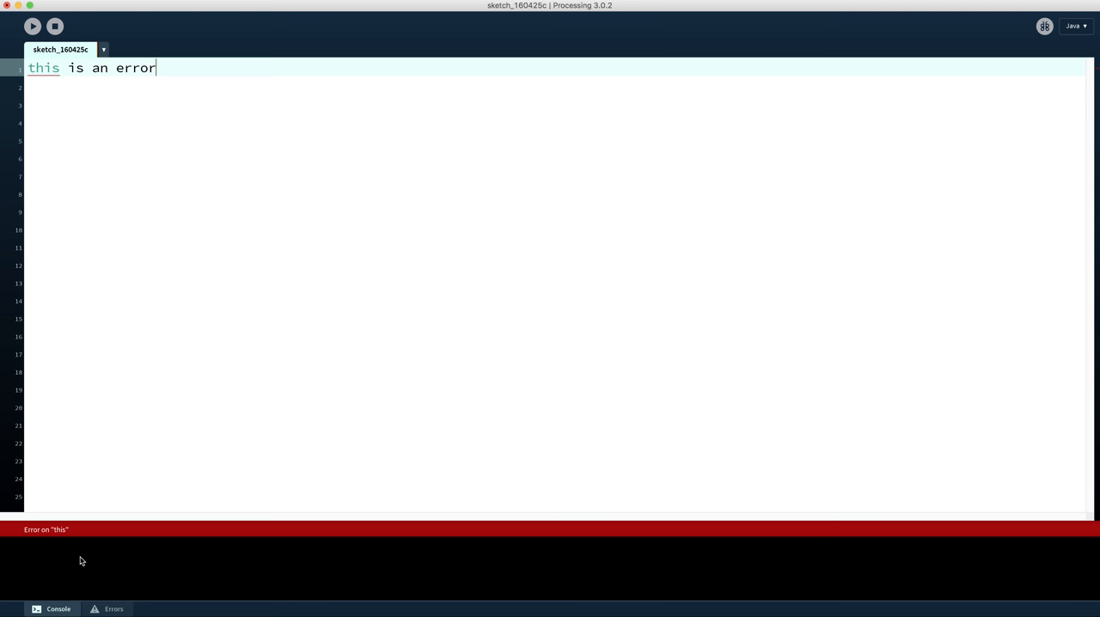
mouse_move(32, 570)
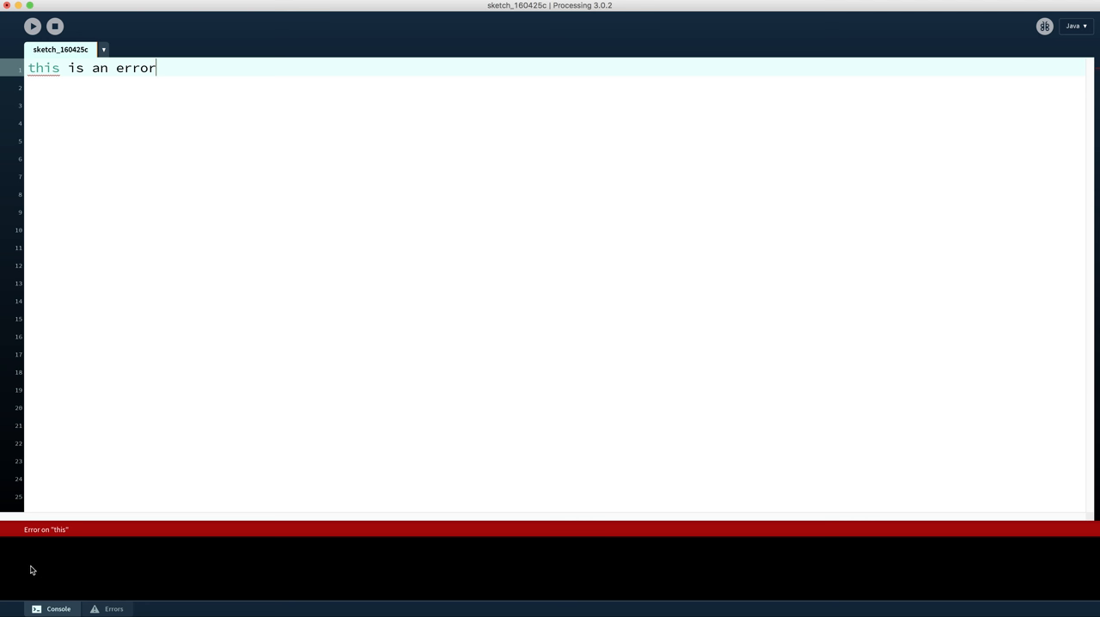
mouse_move(39, 581)
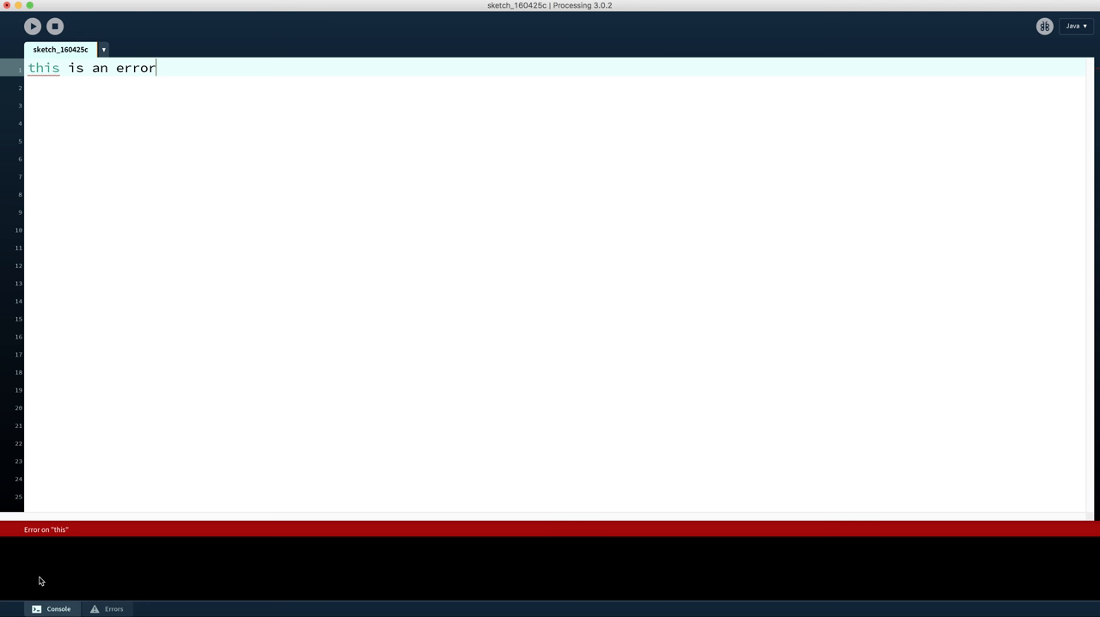
mouse_move(36, 585)
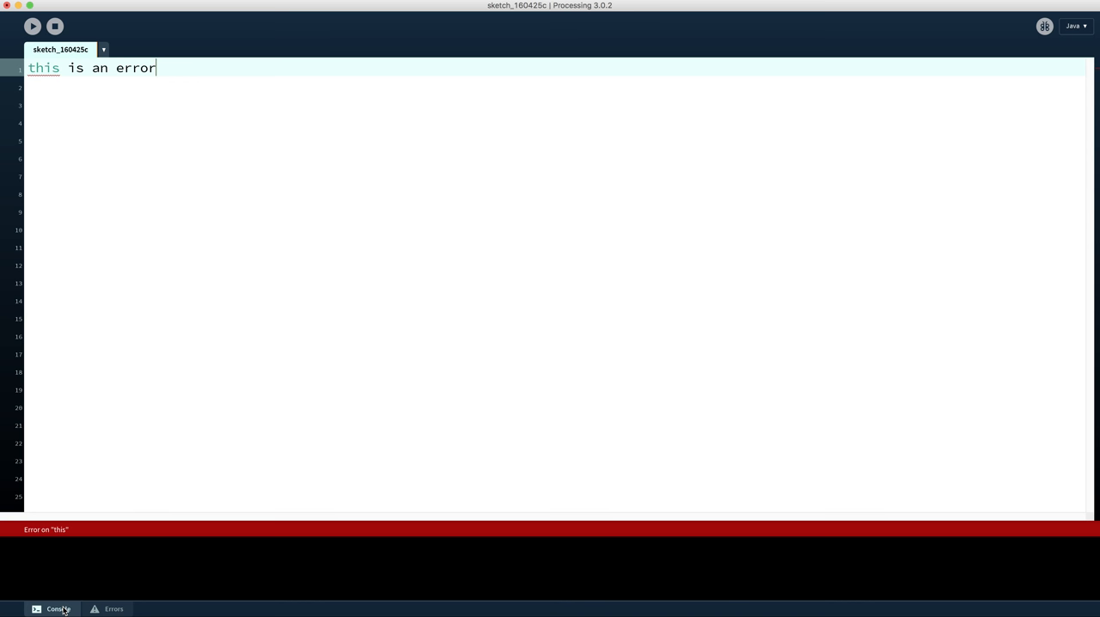
left_click(113, 609)
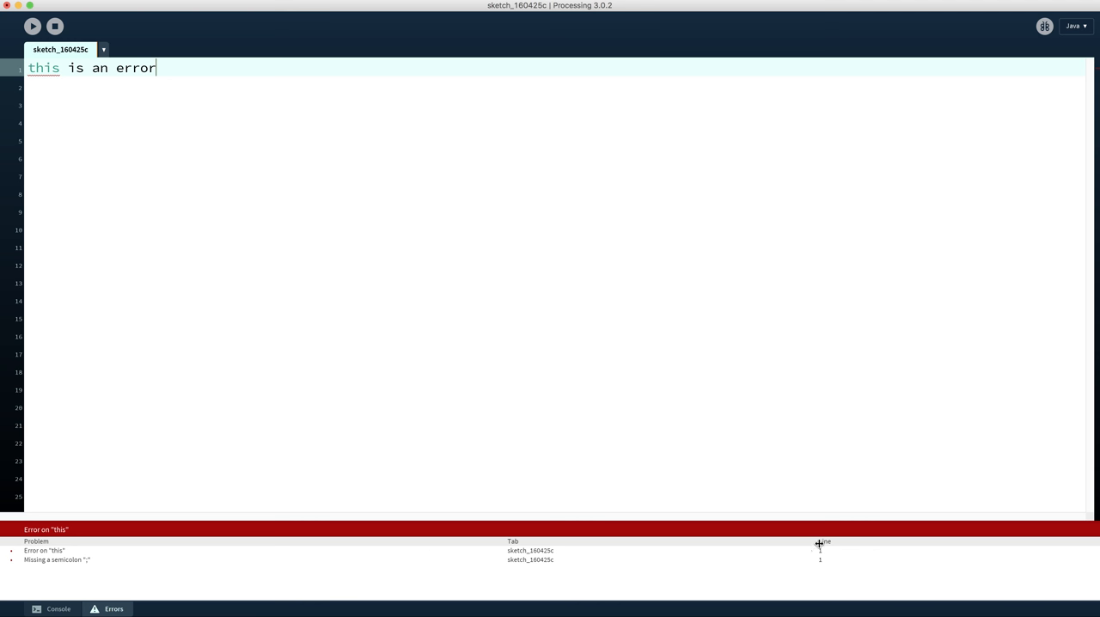
mouse_move(31, 591)
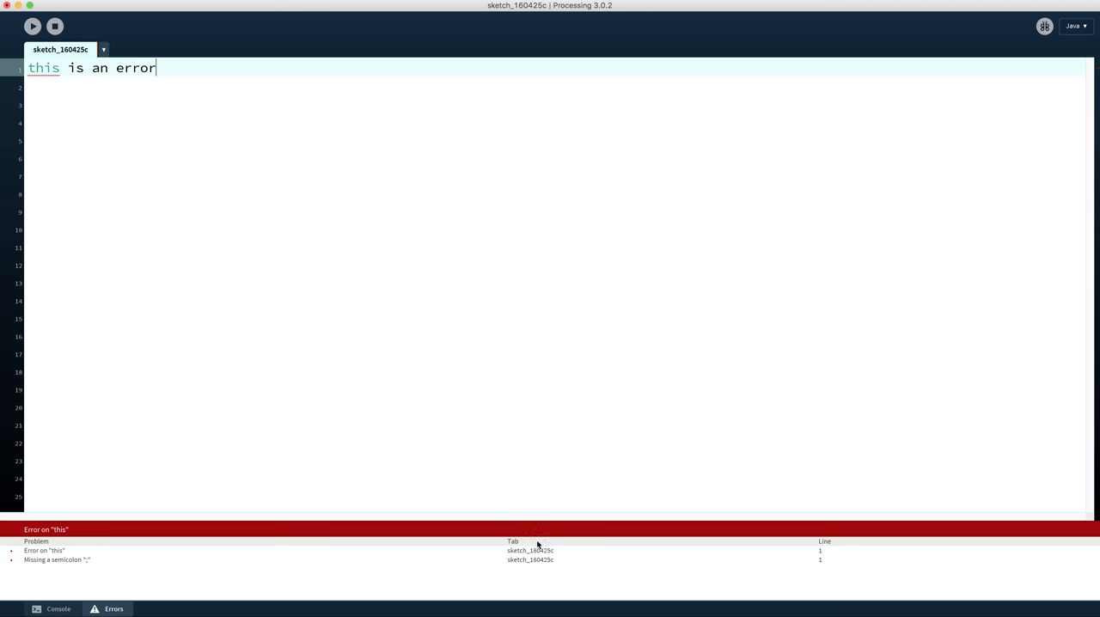
mouse_move(541, 570)
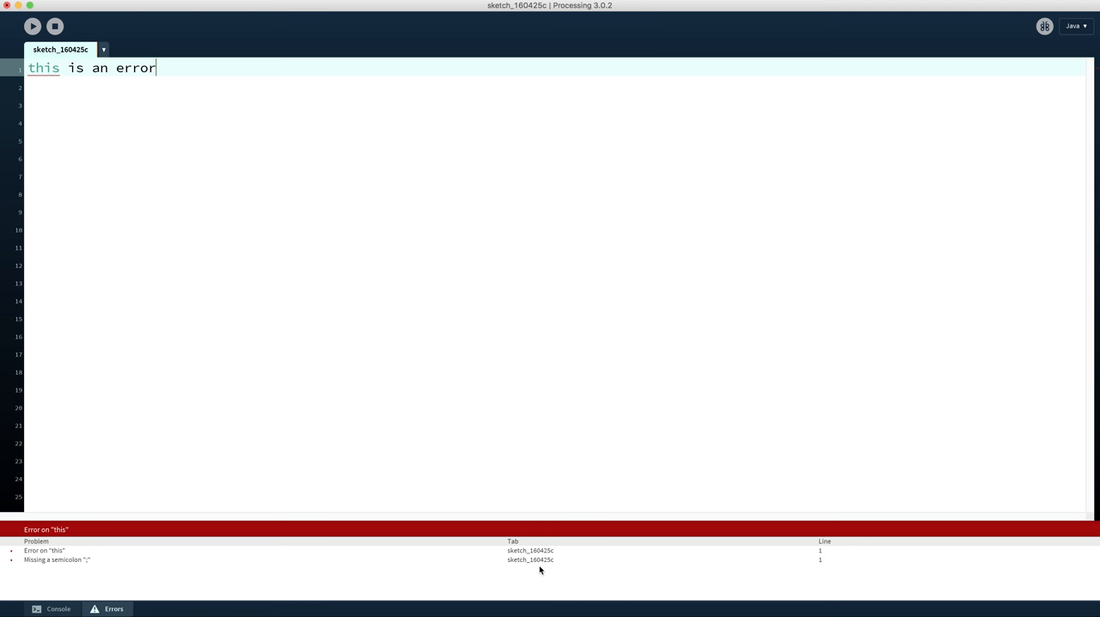
mouse_move(835, 561)
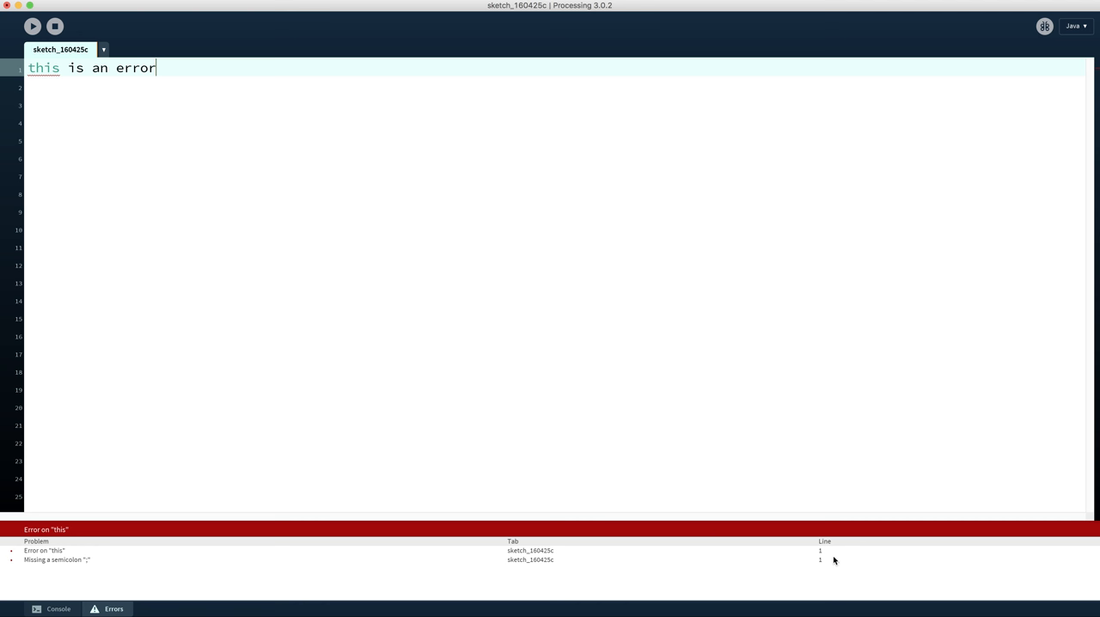
mouse_move(511, 562)
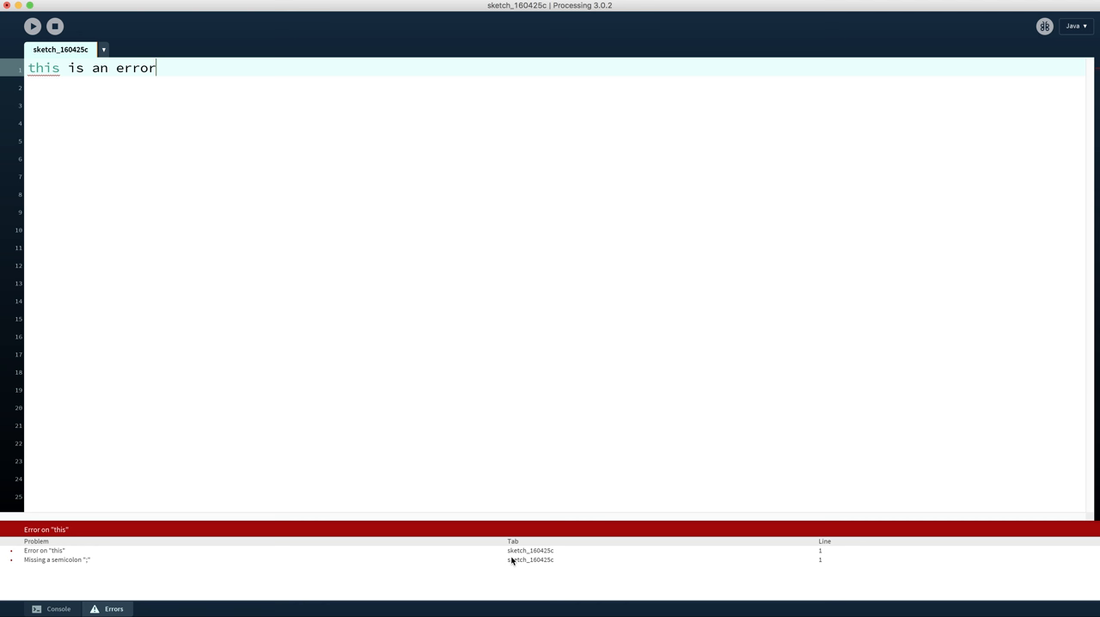
mouse_move(520, 570)
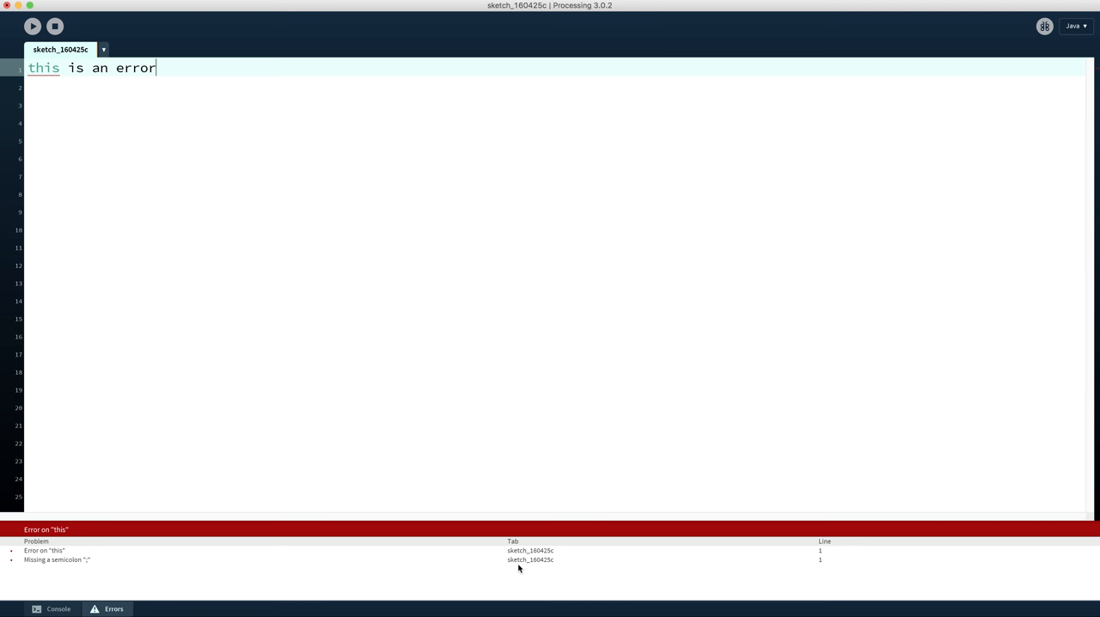
left_click(58, 609)
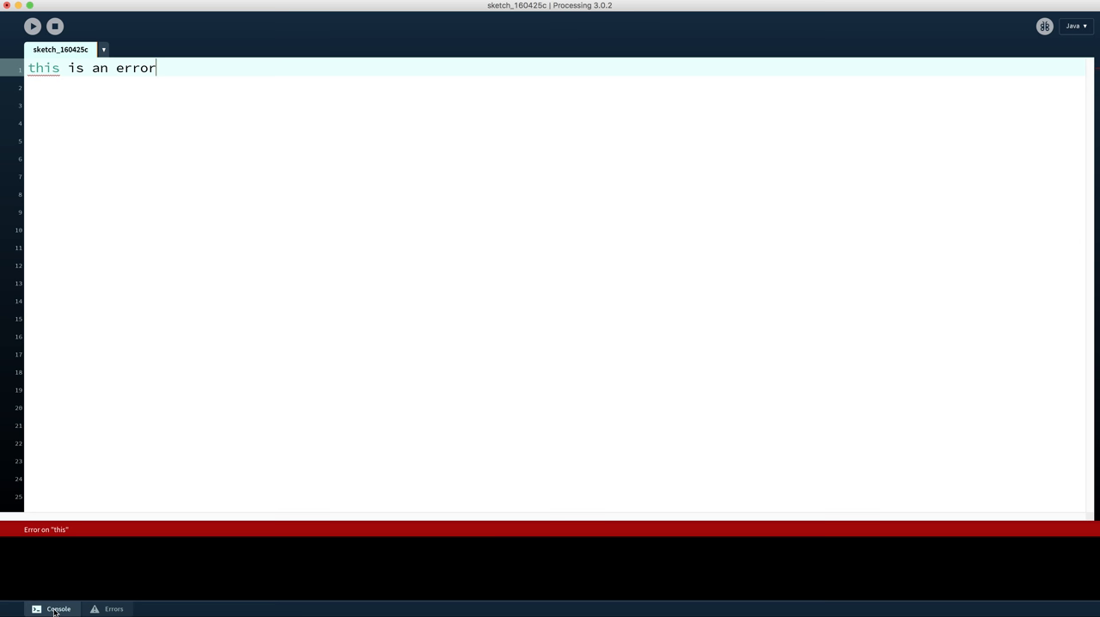